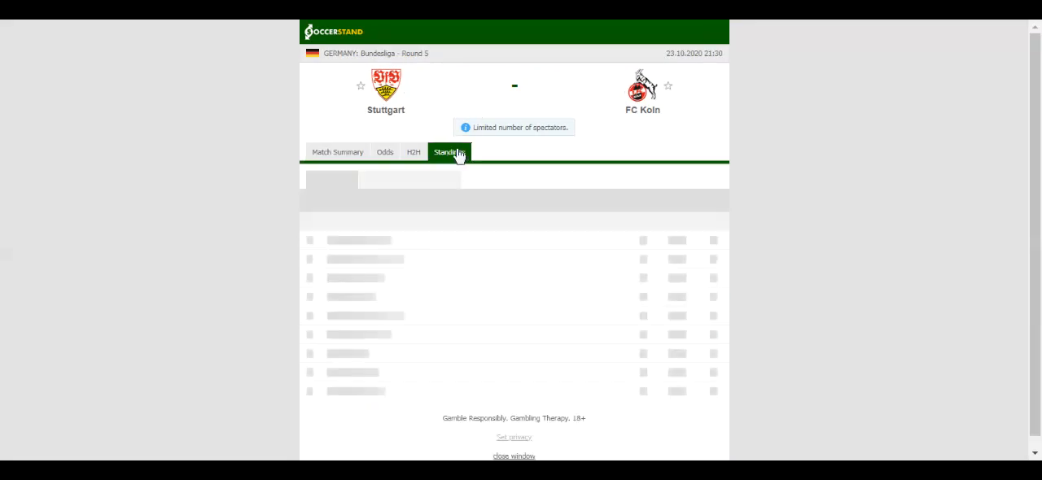
Load the Bundesliga standings table for Stuttgart vs FC Koln, showing Stuttgart fifth
{"action": "left_click", "coordinate": [448, 151]}
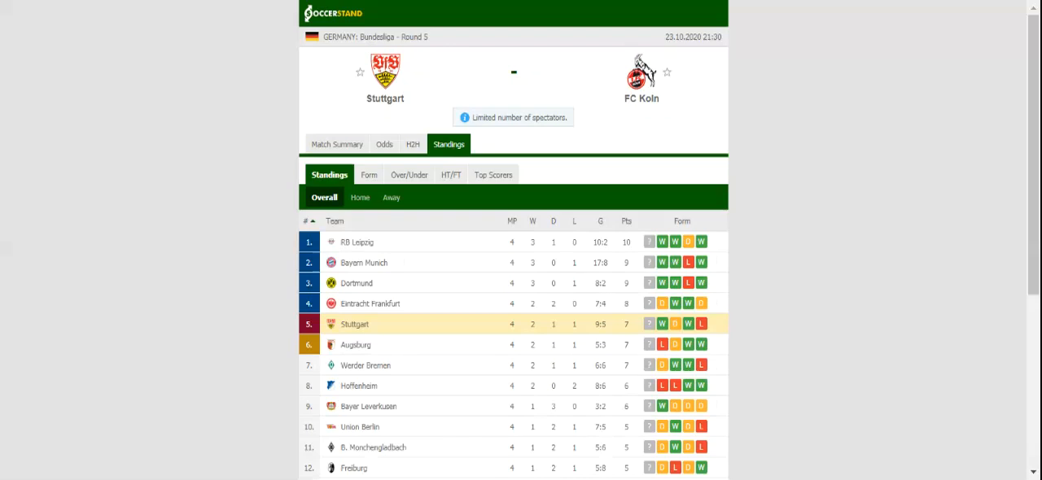
{"action": "mouse_move", "coordinate": [413, 147]}
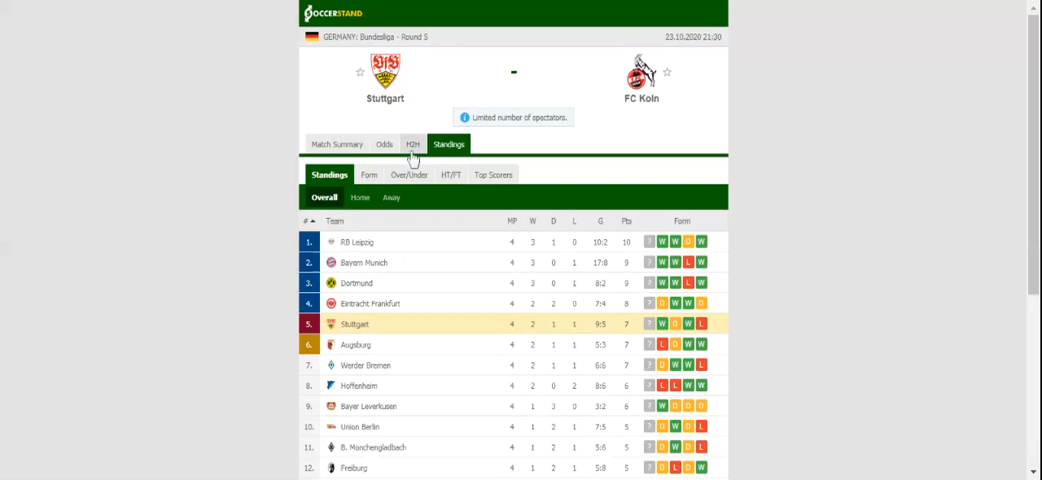
Review both teams' head-to-head results, then show full-time 1X2 odds from seven bookmakers
{"action": "left_click", "coordinate": [413, 144]}
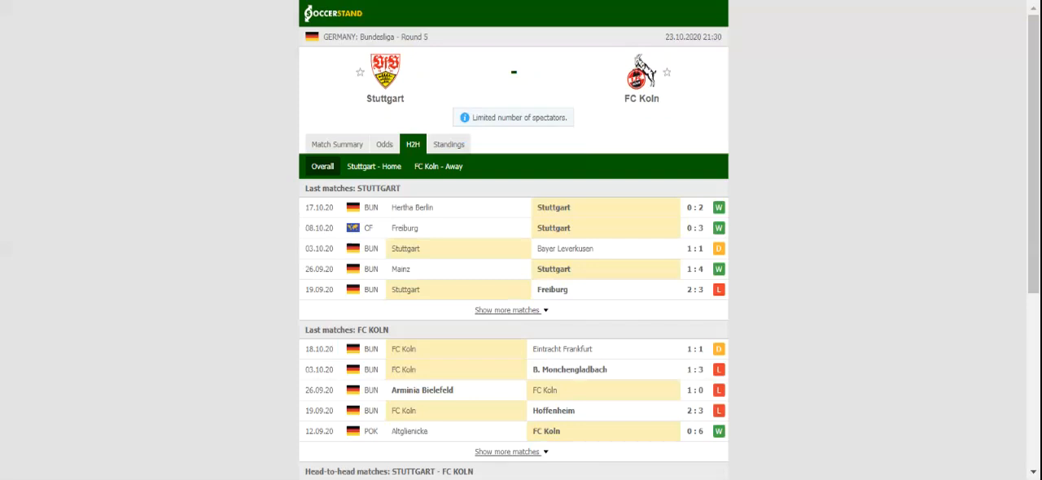
{"action": "left_click", "coordinate": [385, 144]}
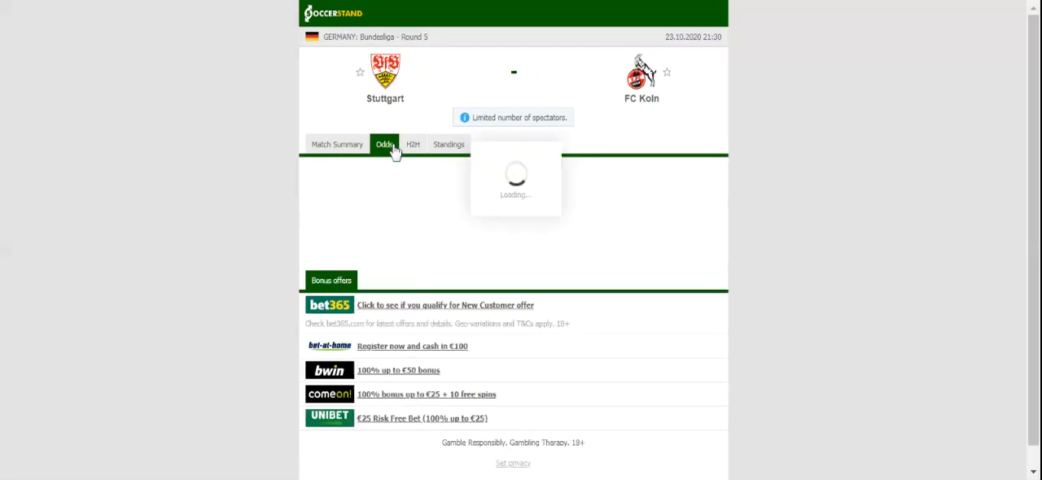
{"action": "left_click", "coordinate": [384, 144]}
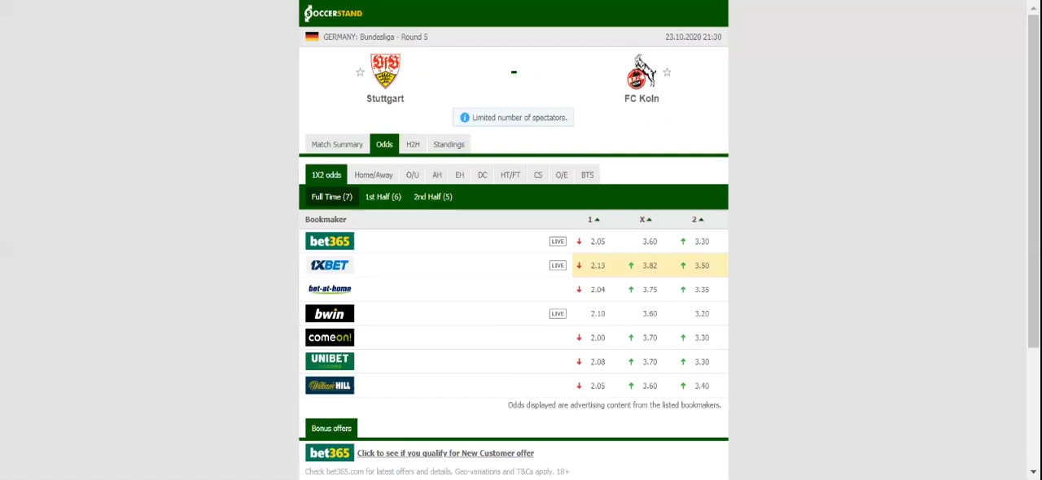
{"action": "mouse_move", "coordinate": [362, 16]}
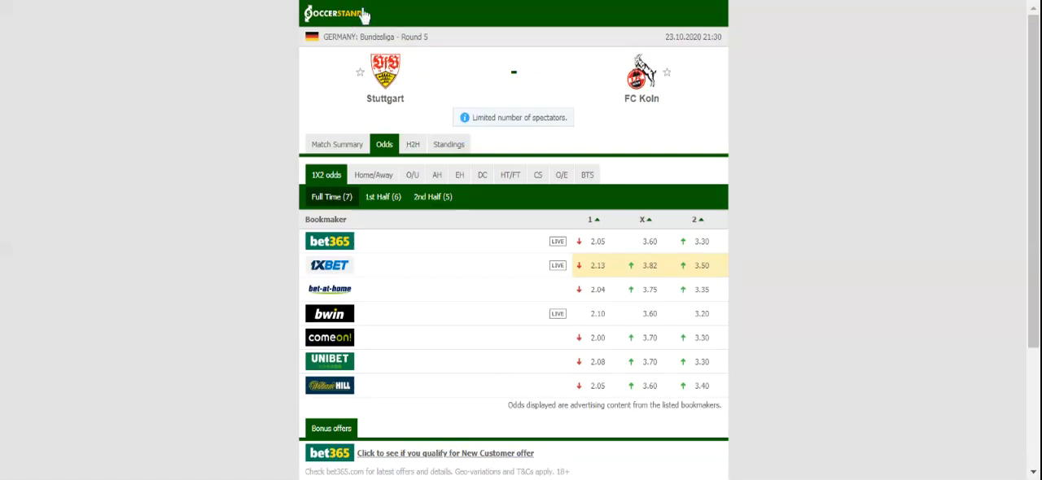